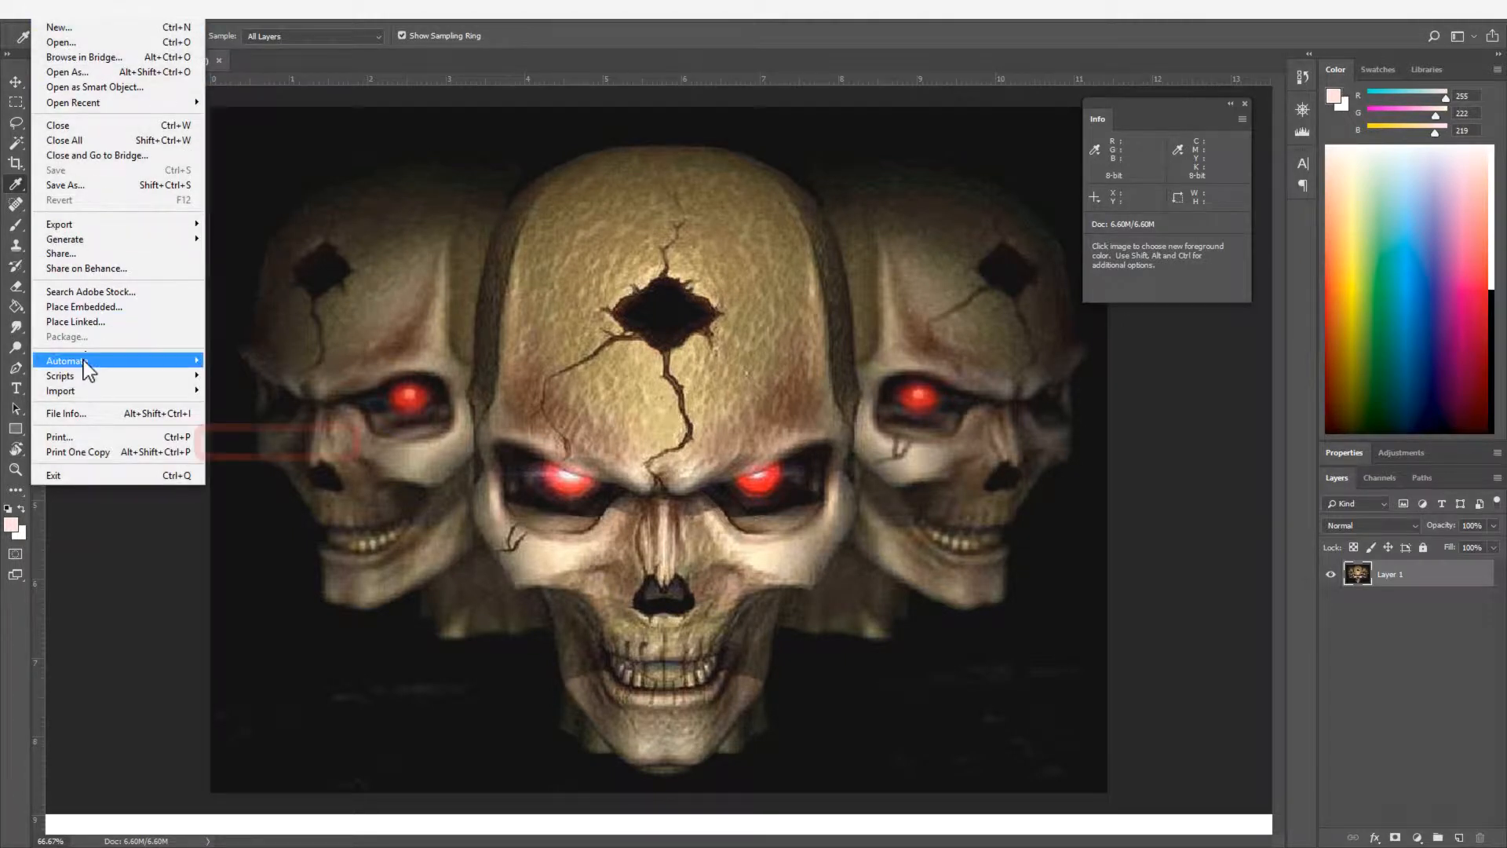
mouse_move(66, 360)
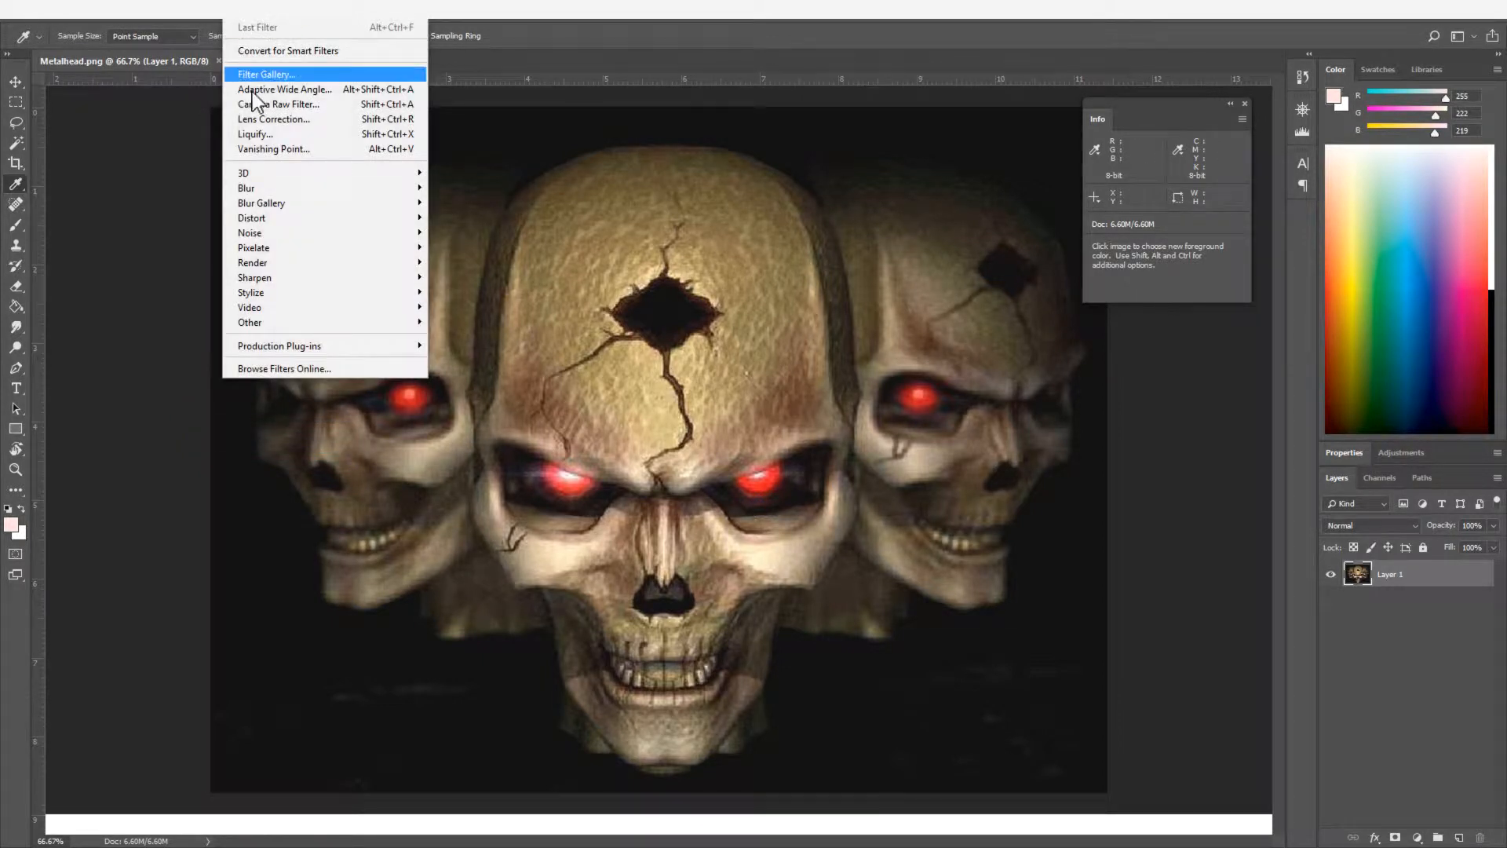
mouse_move(278, 346)
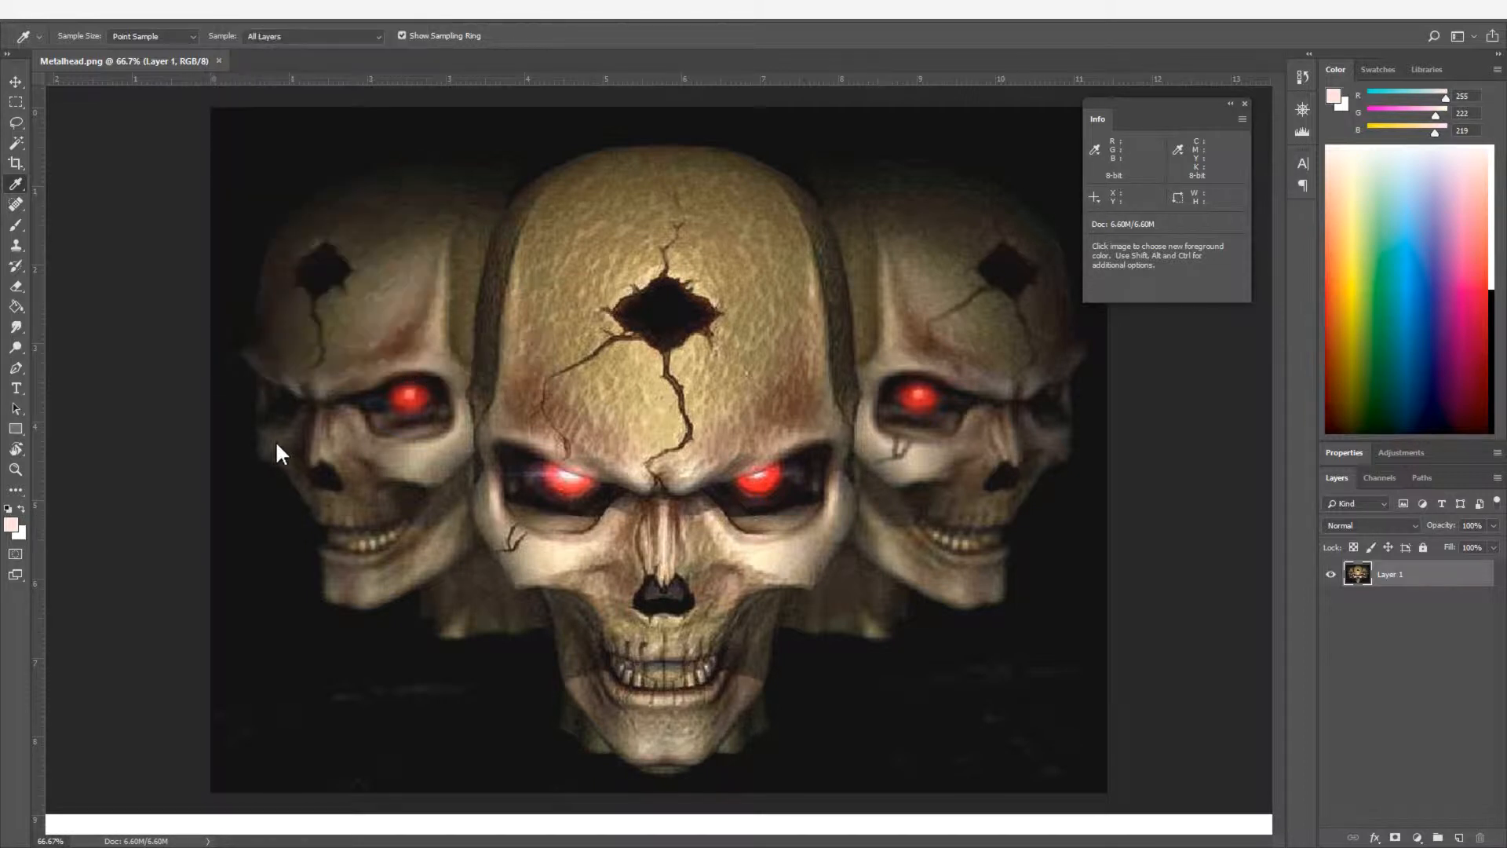
Sample the skull's dark background, force it to pure black, and confirm it reads 0,0,0.
click(368, 133)
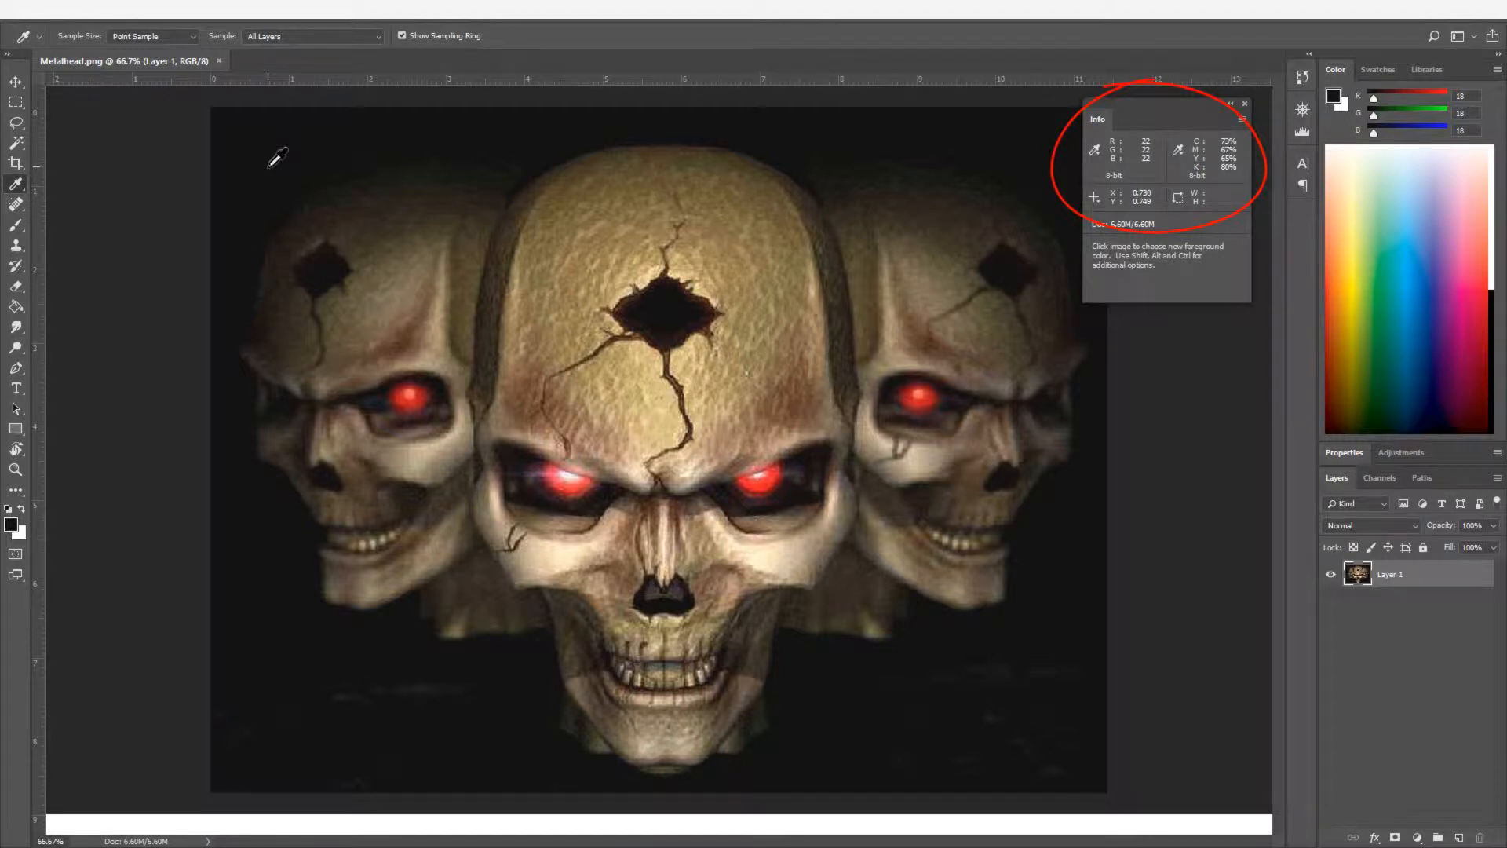
click(107, 26)
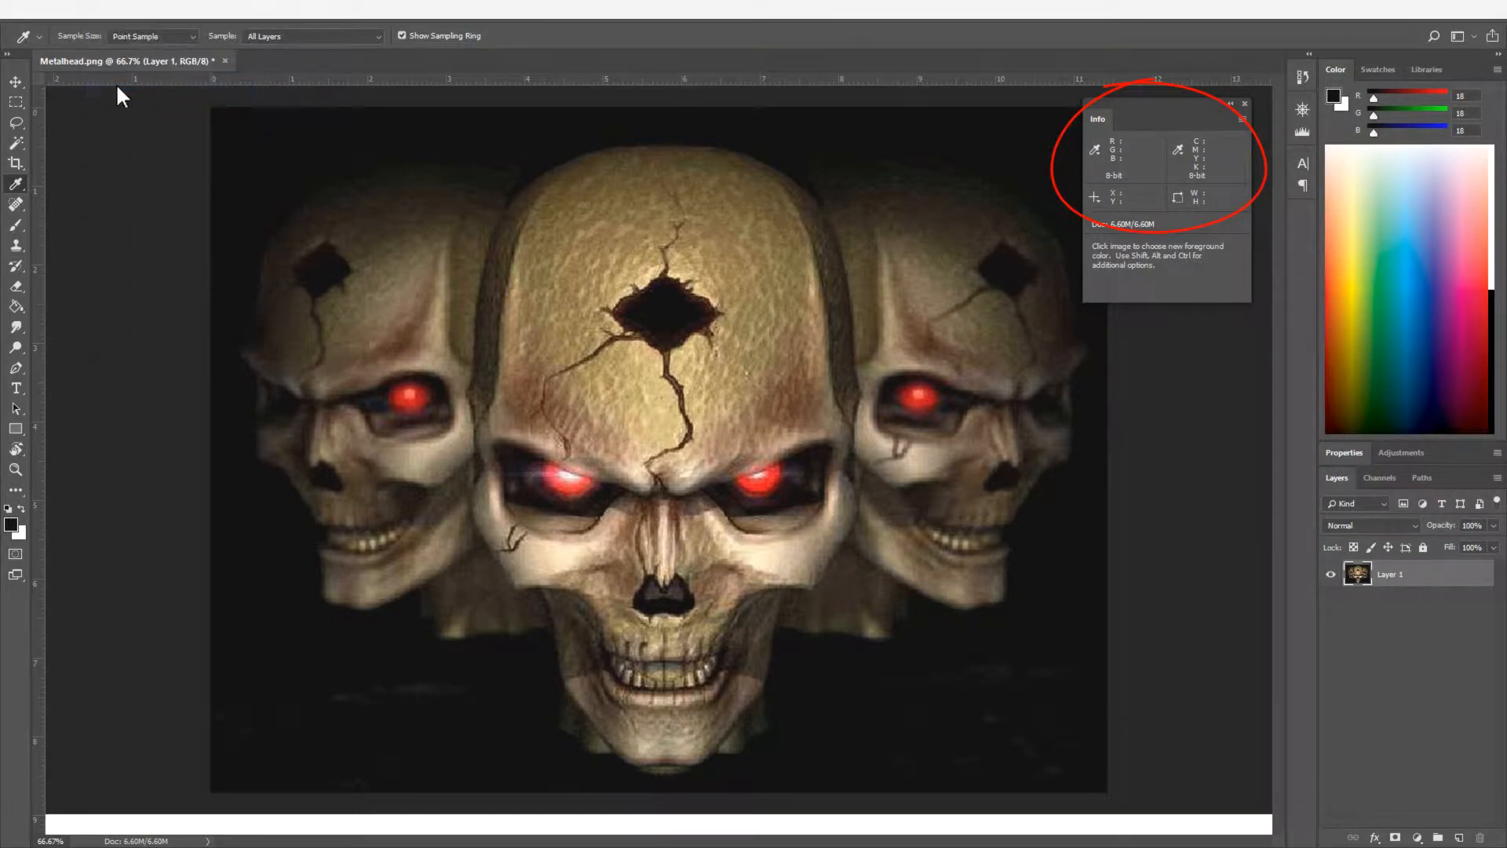
click(308, 157)
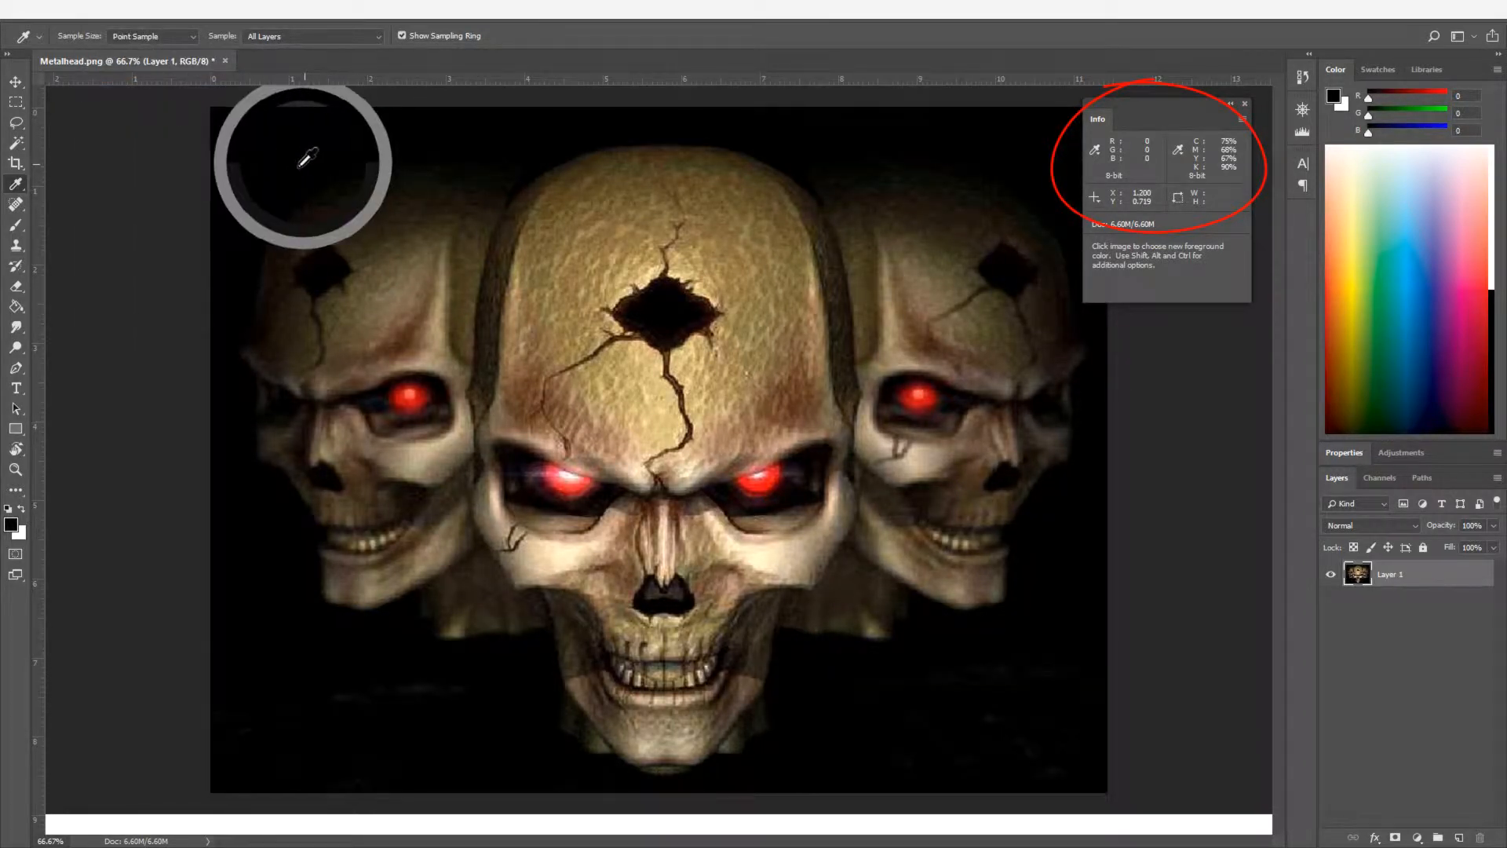
mouse_move(283, 615)
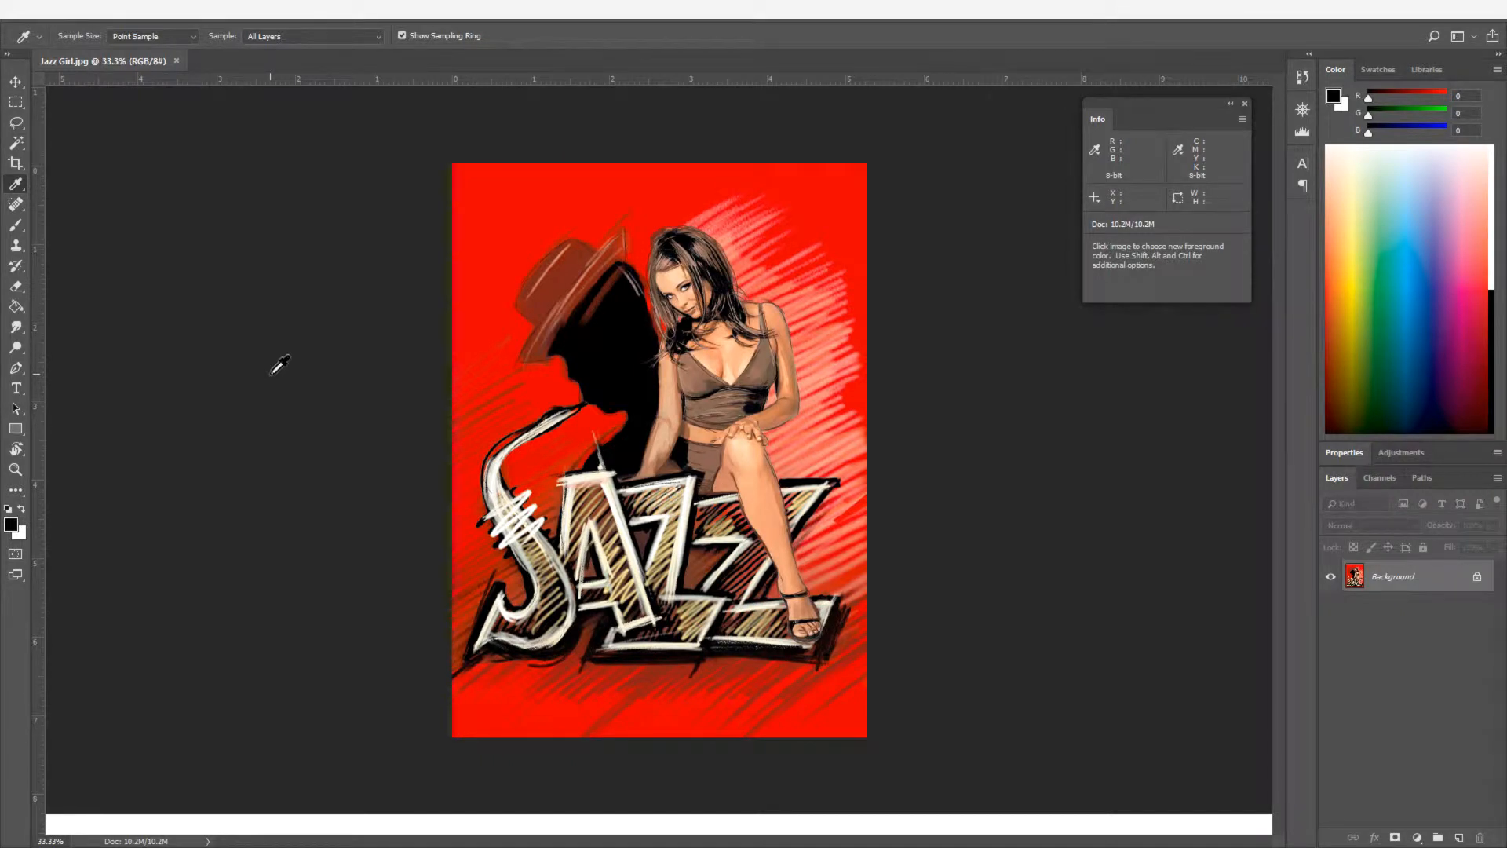
mouse_move(16, 149)
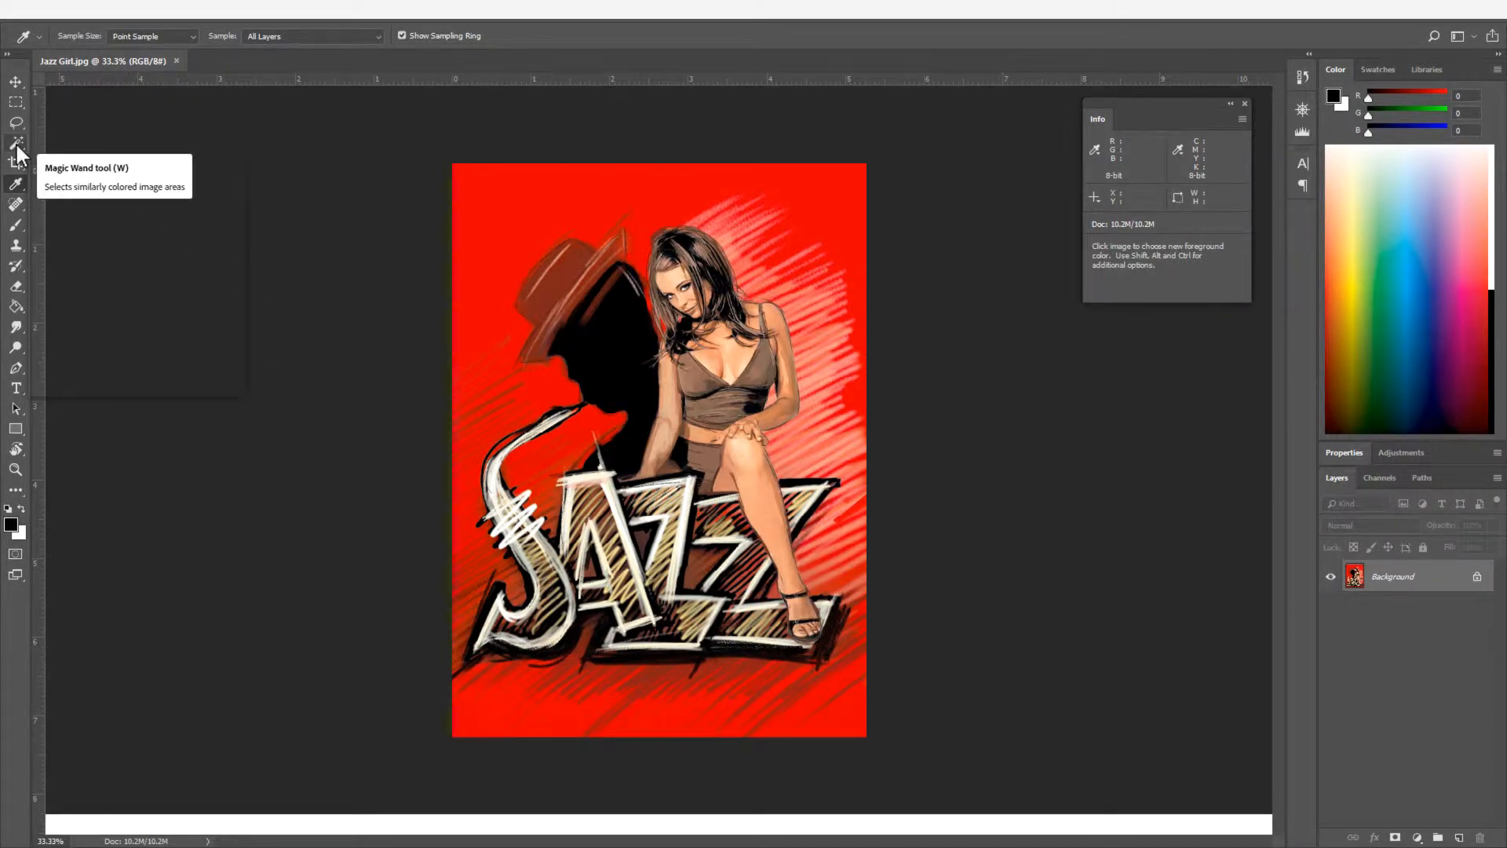
Pick the Magic Wand and click the Jazz Girl poster's red background.
click(17, 150)
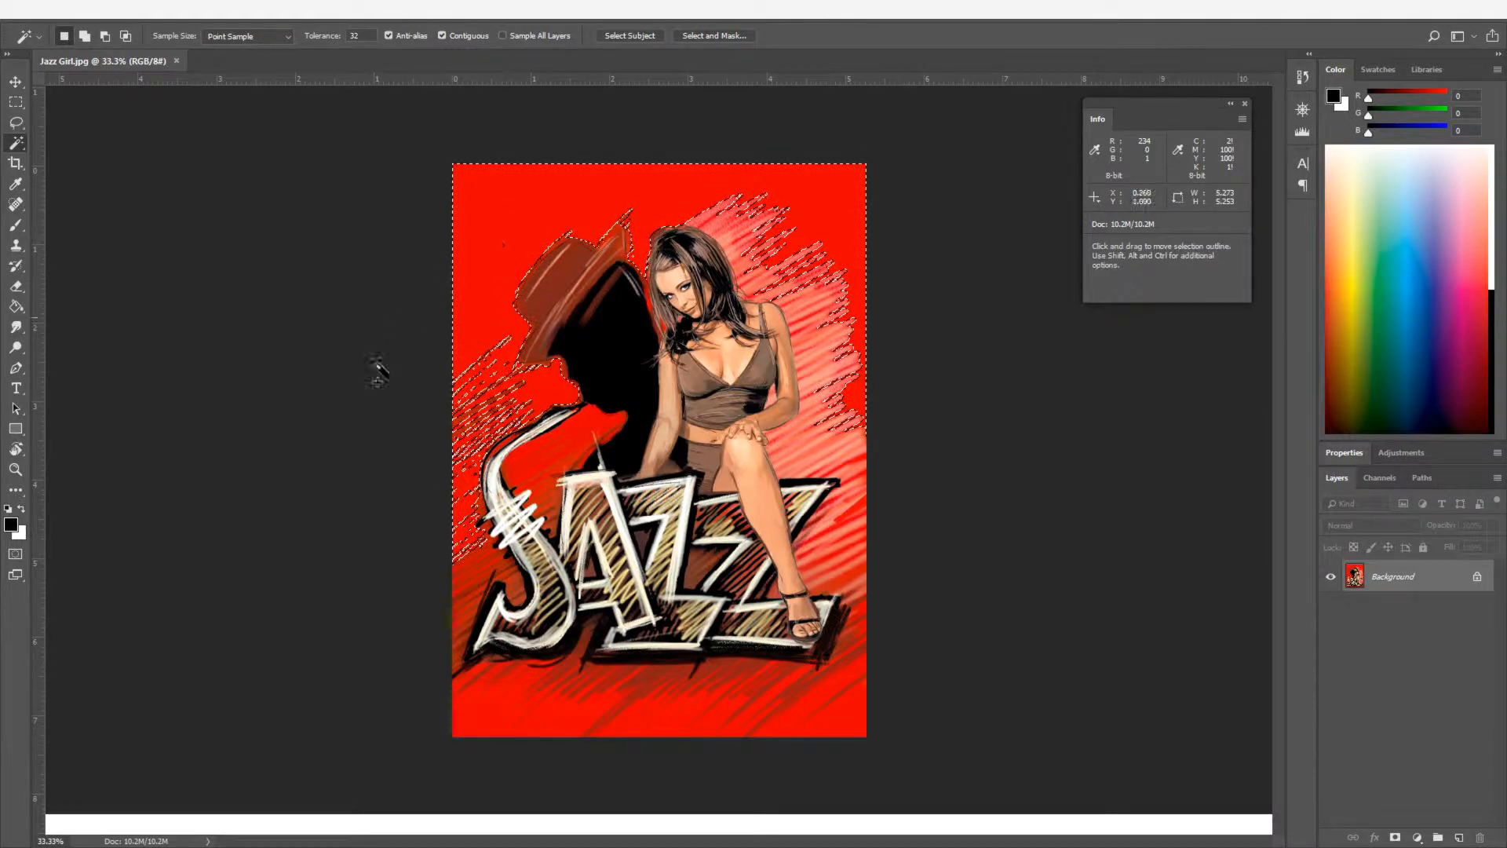
click(643, 735)
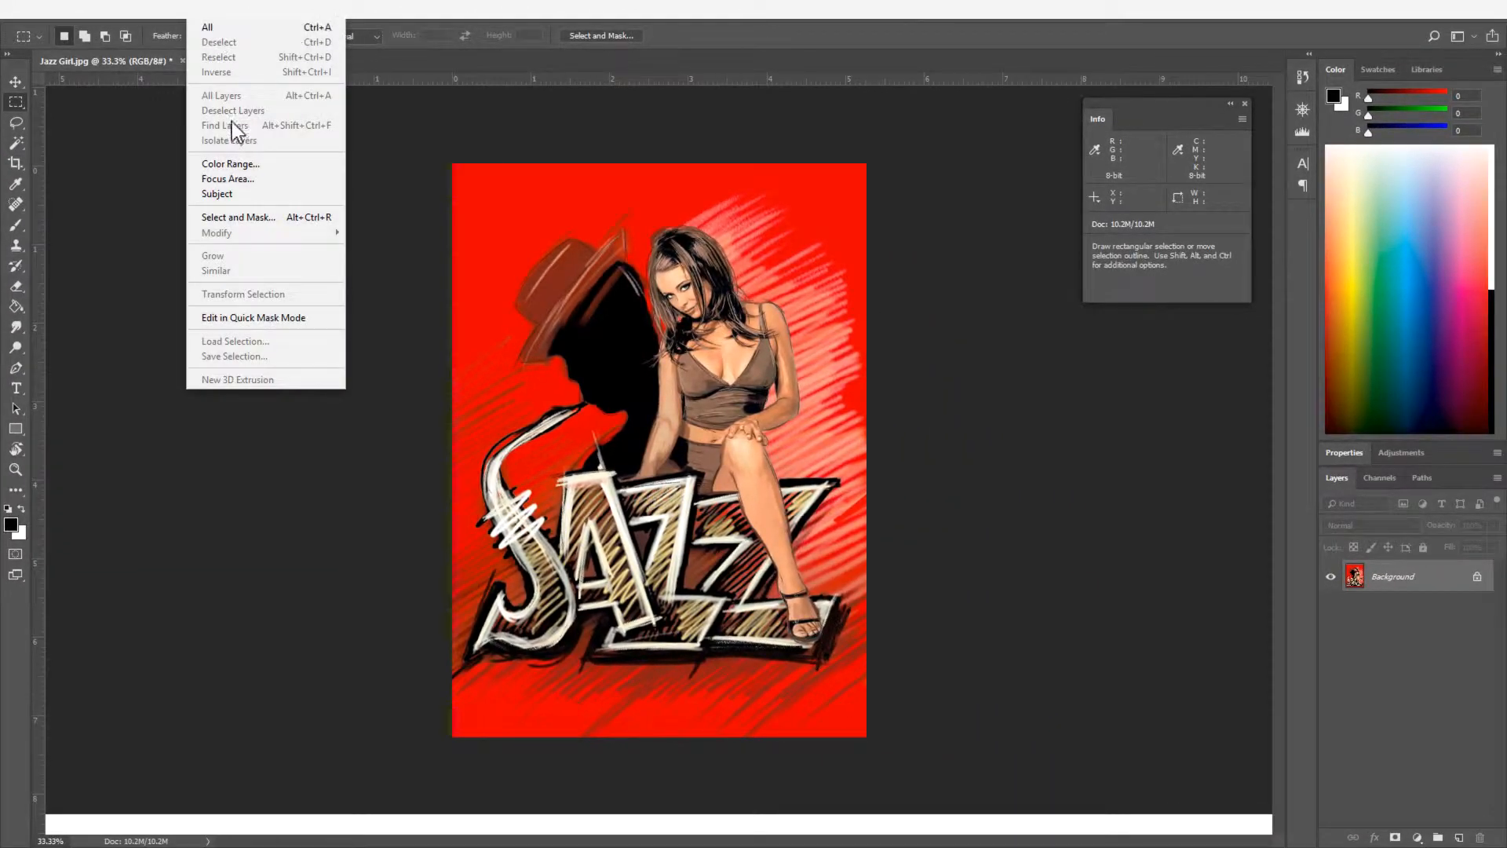
Select the Jazz poster's red through Color Range and confirm the selection.
click(230, 163)
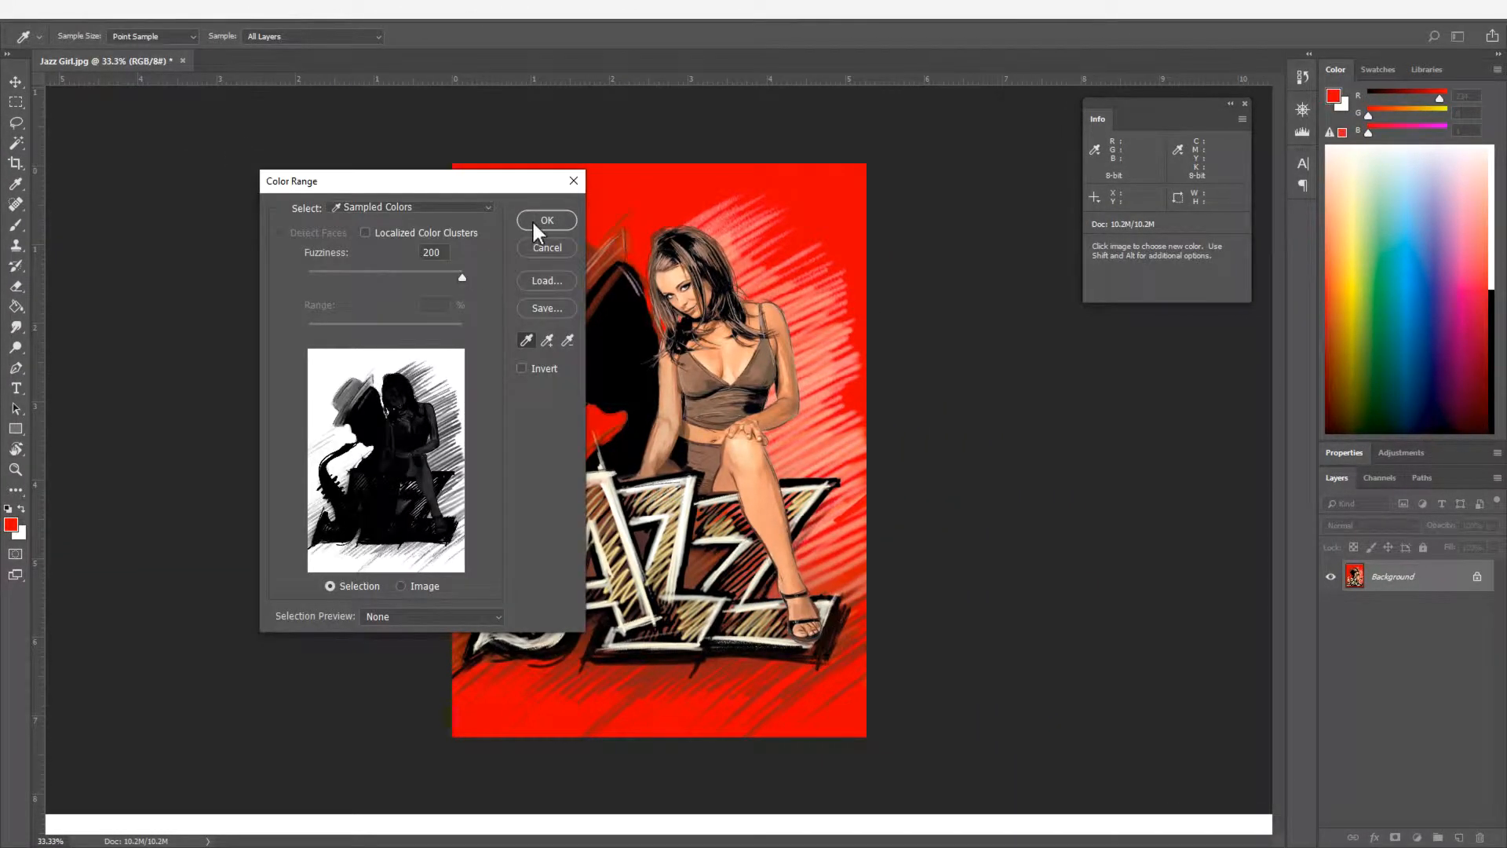
click(546, 220)
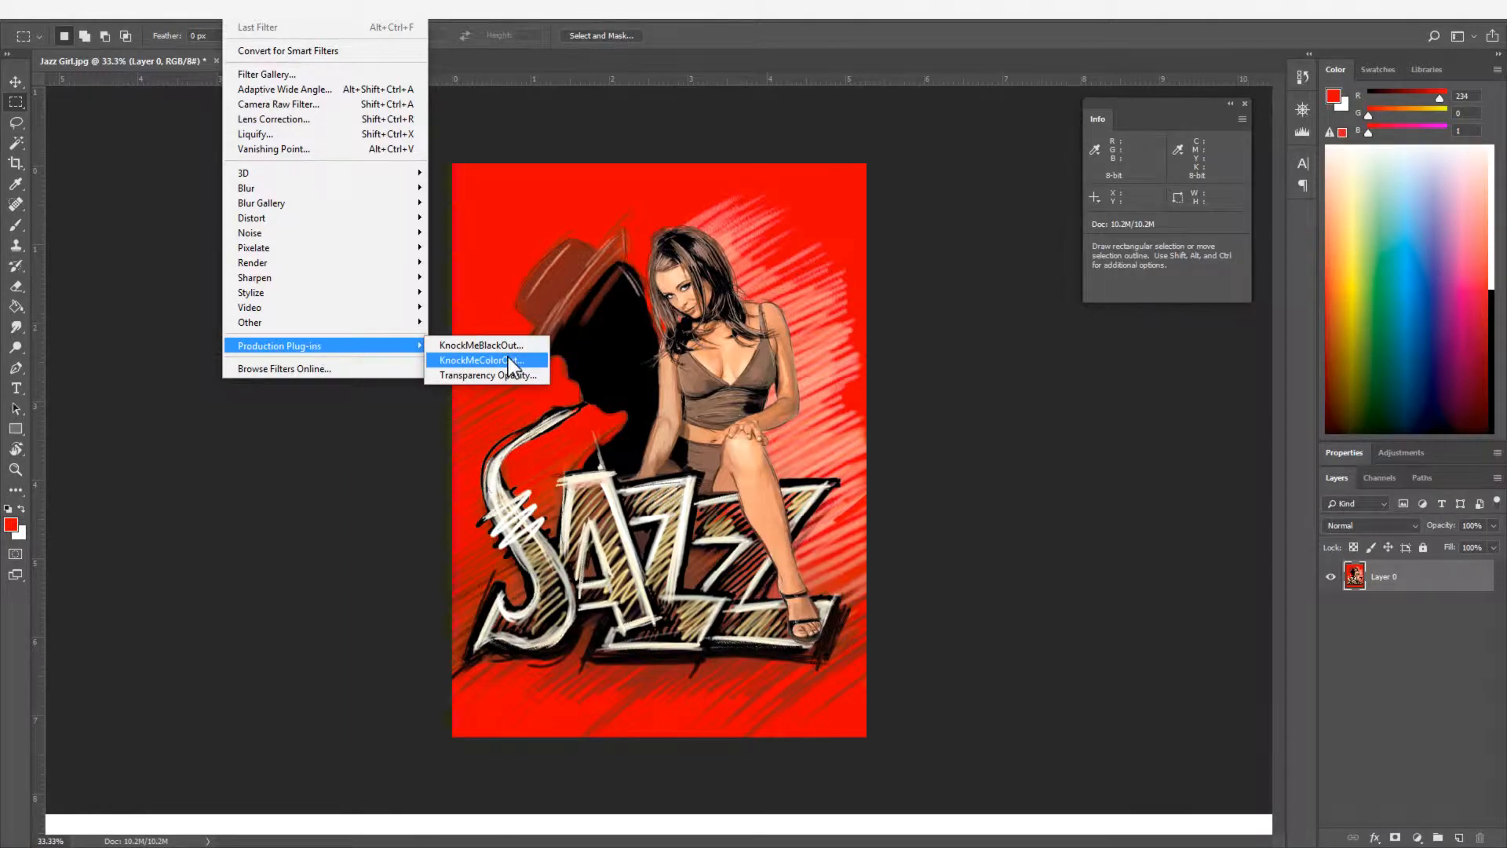
Run the KnockMeColorOut plug-in on the poster's red background.
click(480, 360)
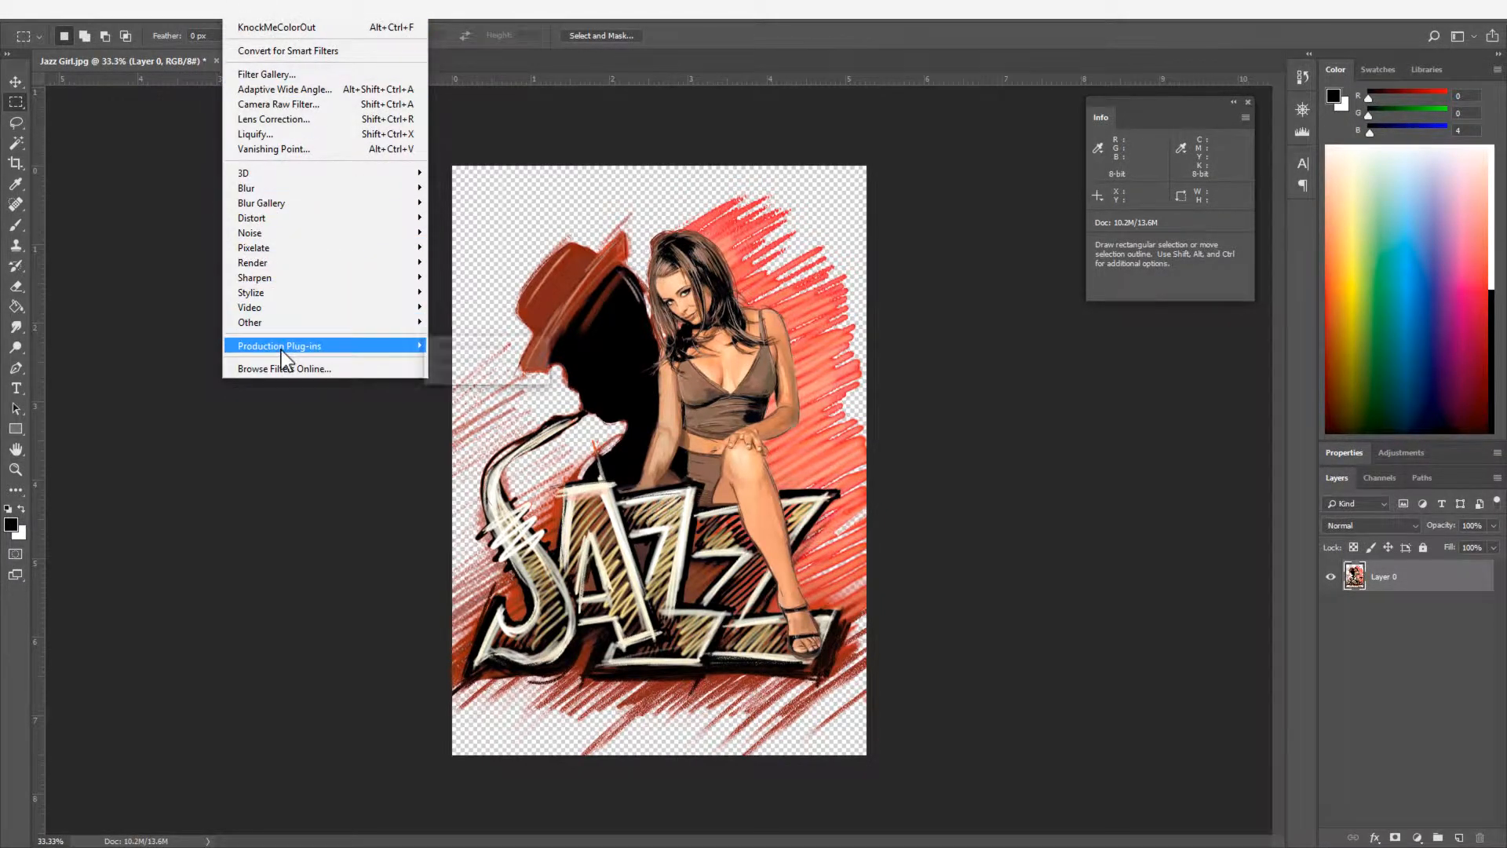
Open Transparency Opacity and zoom the preview in twice onto the brush strokes.
click(279, 345)
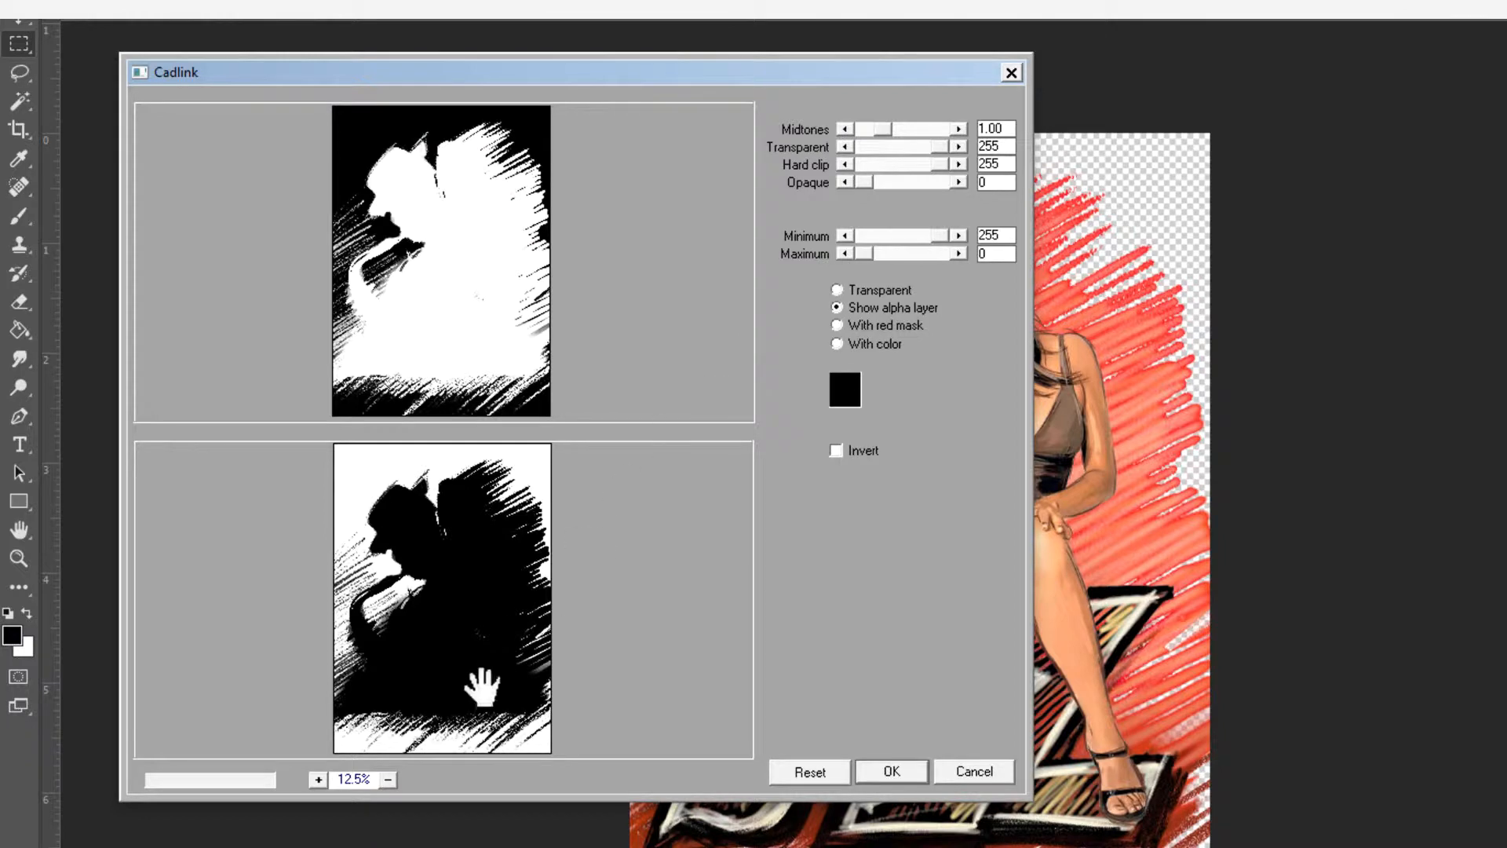
click(317, 779)
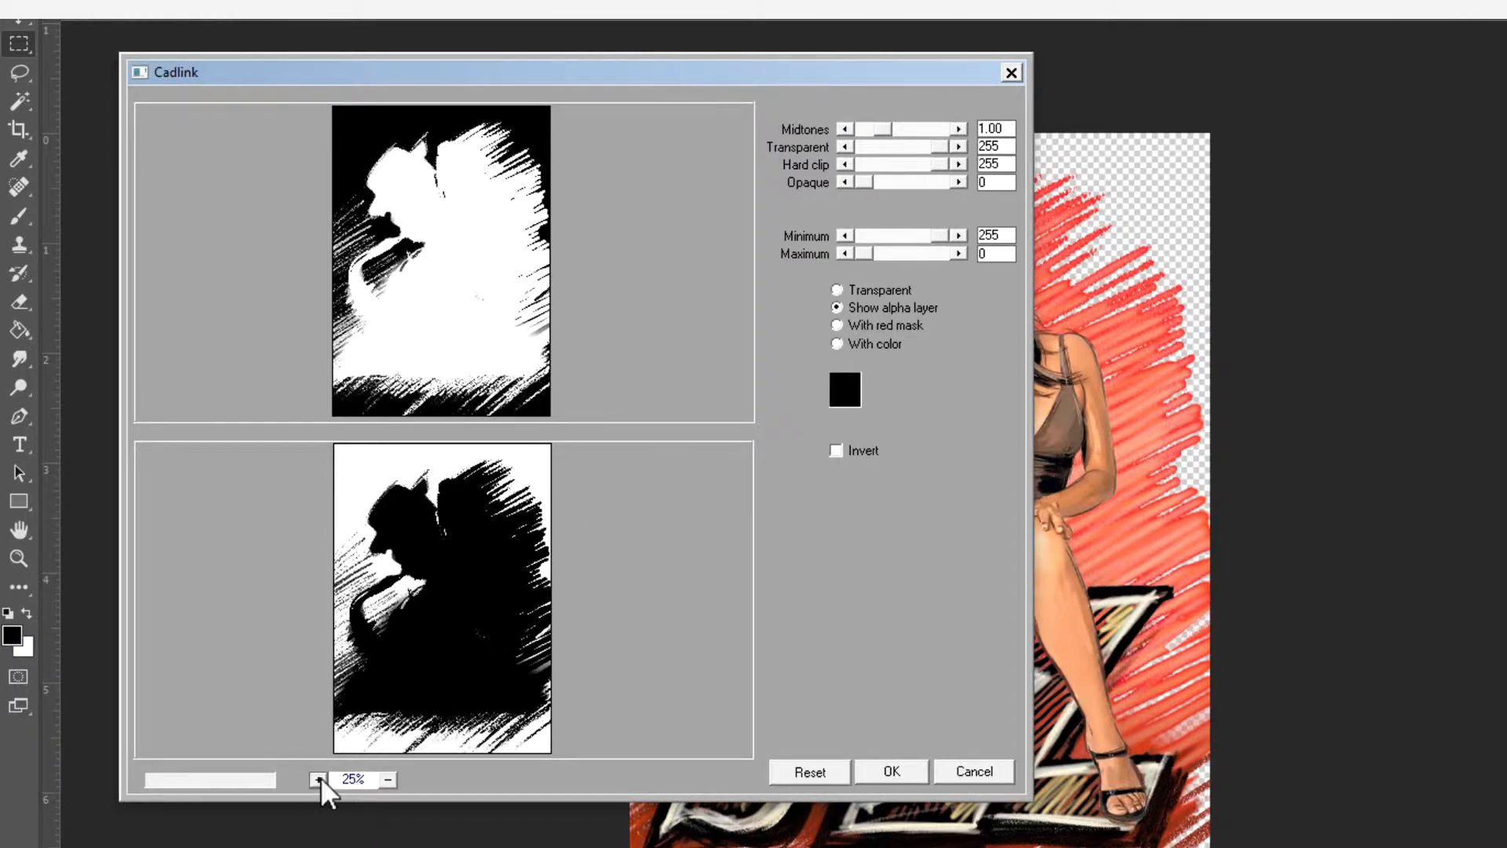
click(318, 779)
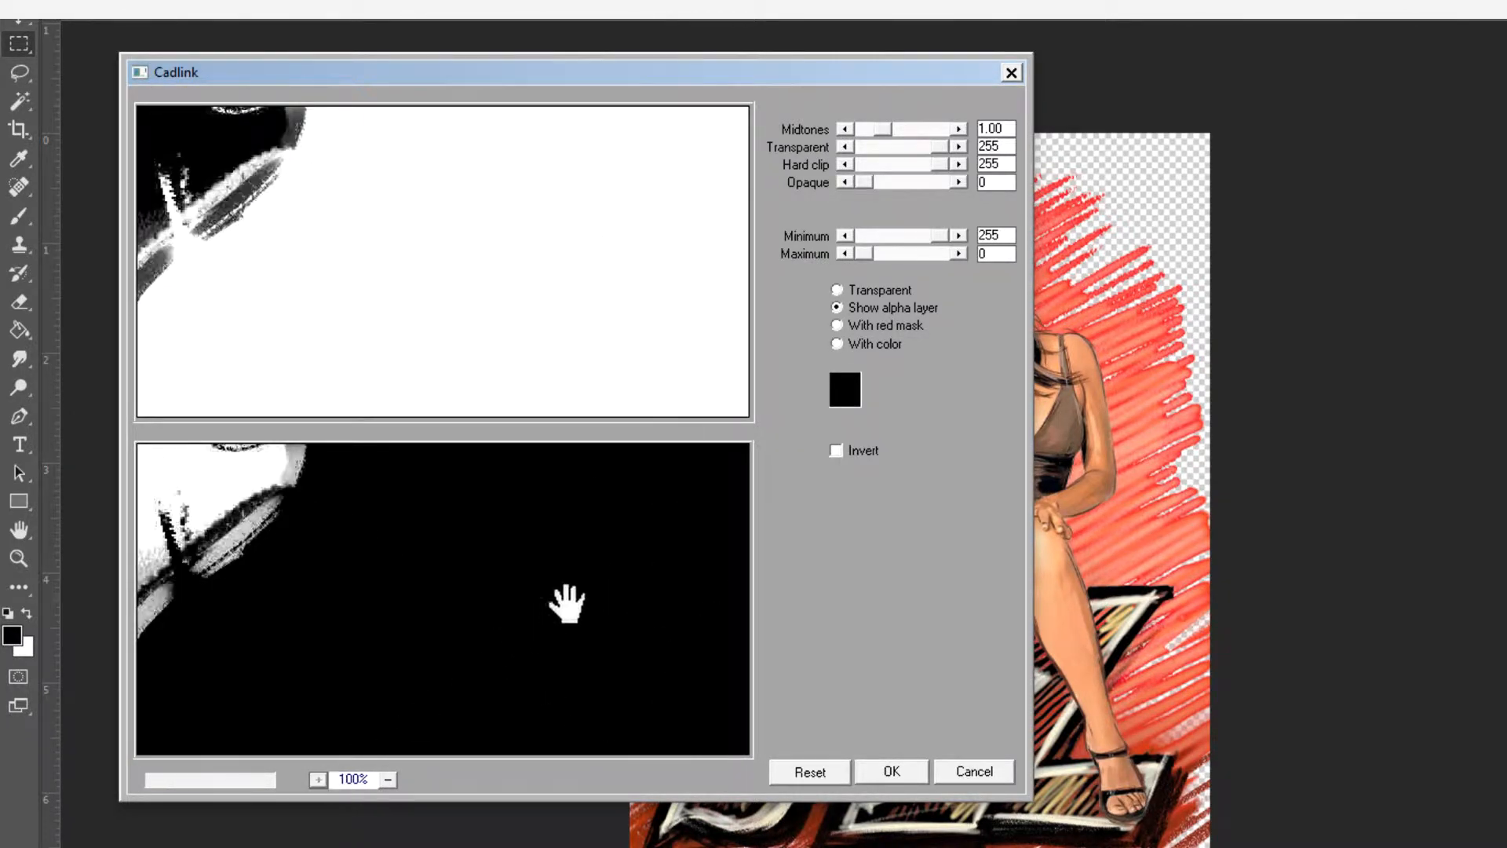
drag(567, 605, 176, 744)
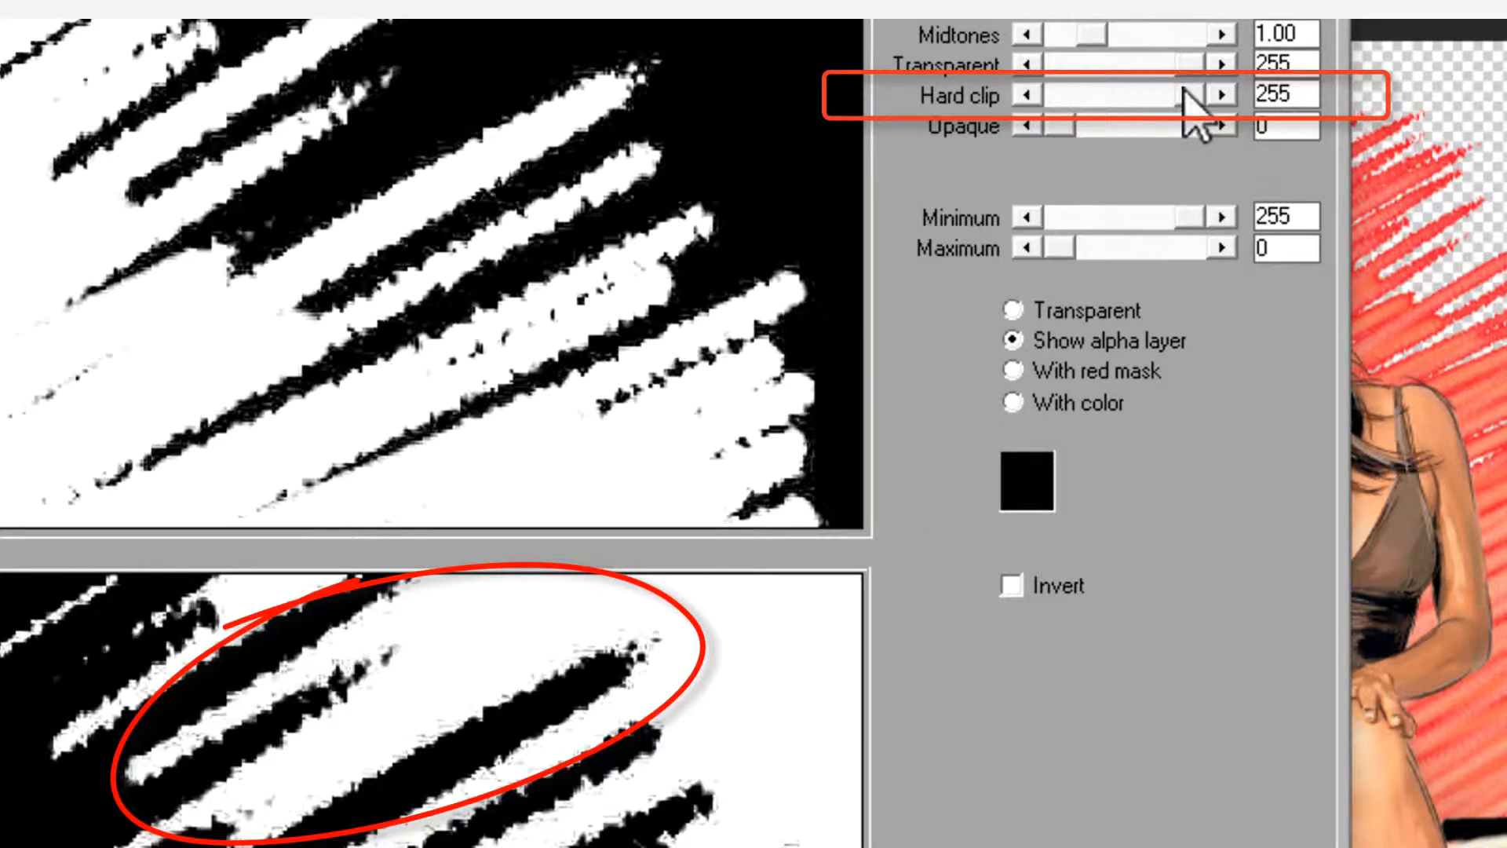
Drag the Hard clip slider left to trim the brush strokes' semi-transparent edges.
drag(1192, 96, 1143, 95)
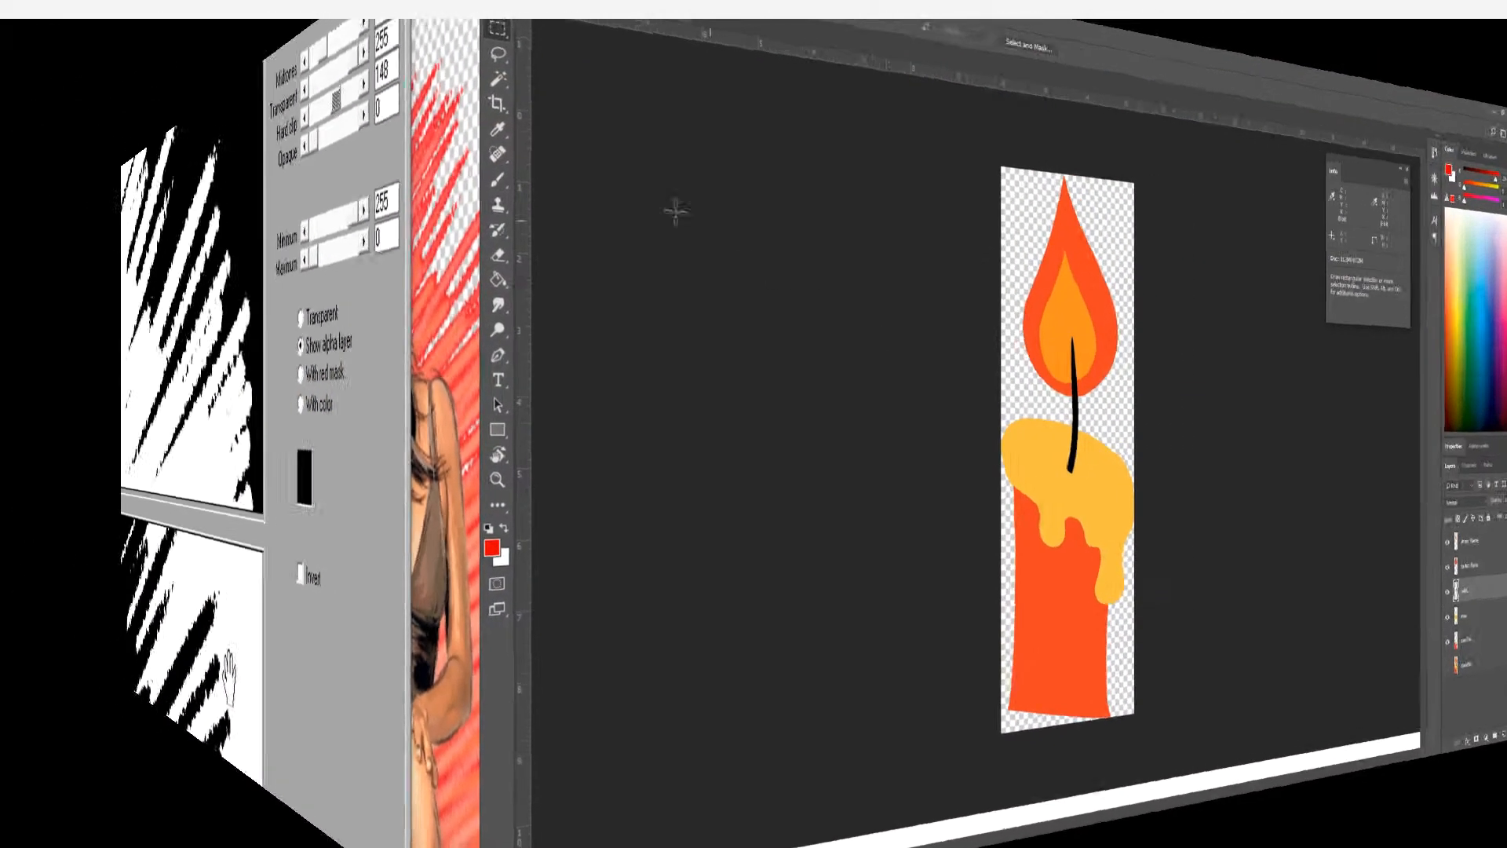
Bring up Save As for the candle document from the File menu.
click(39, 17)
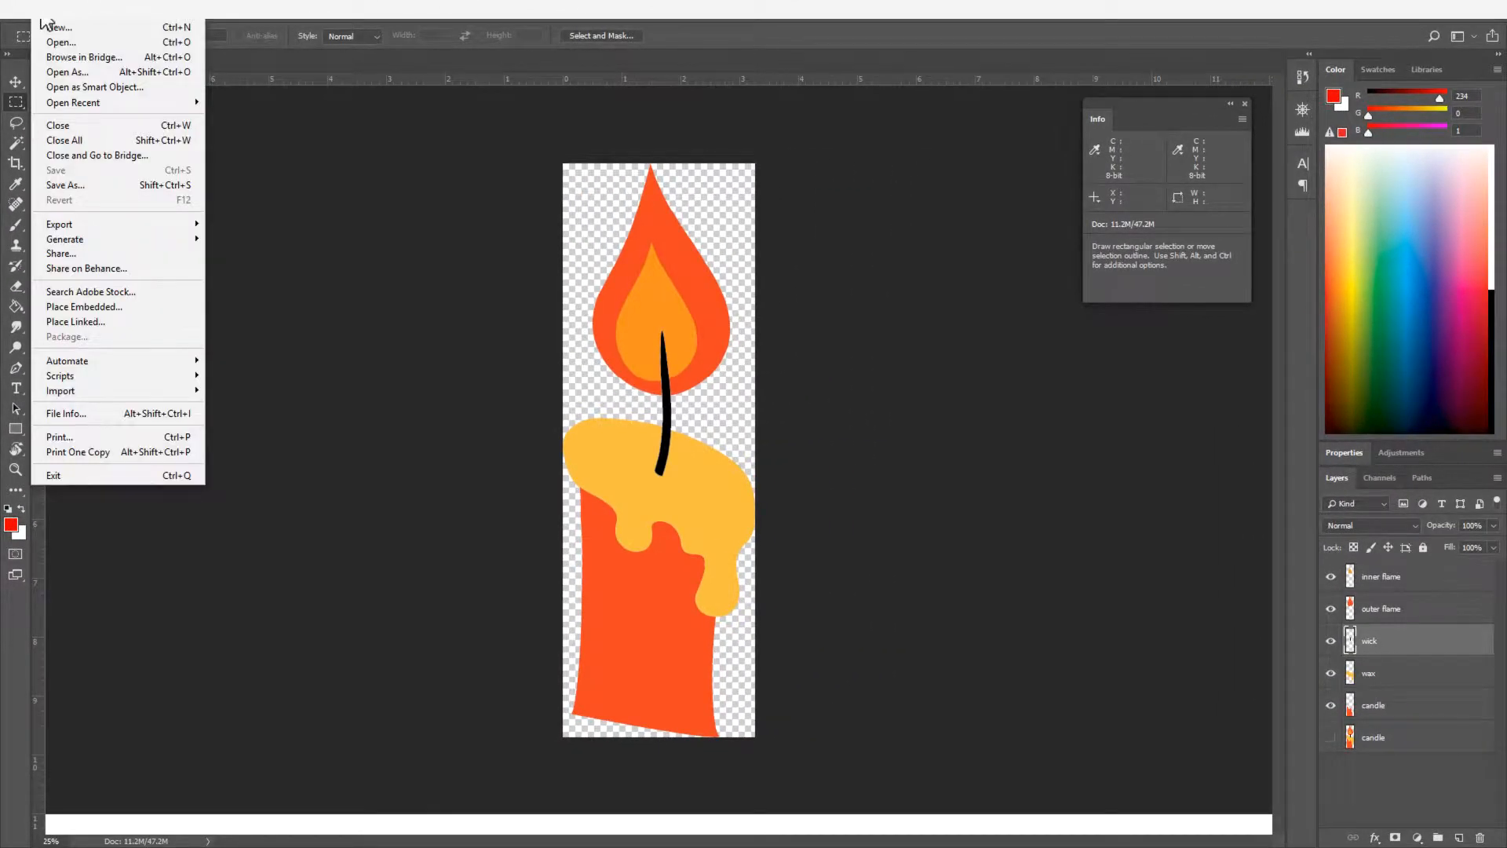
click(65, 184)
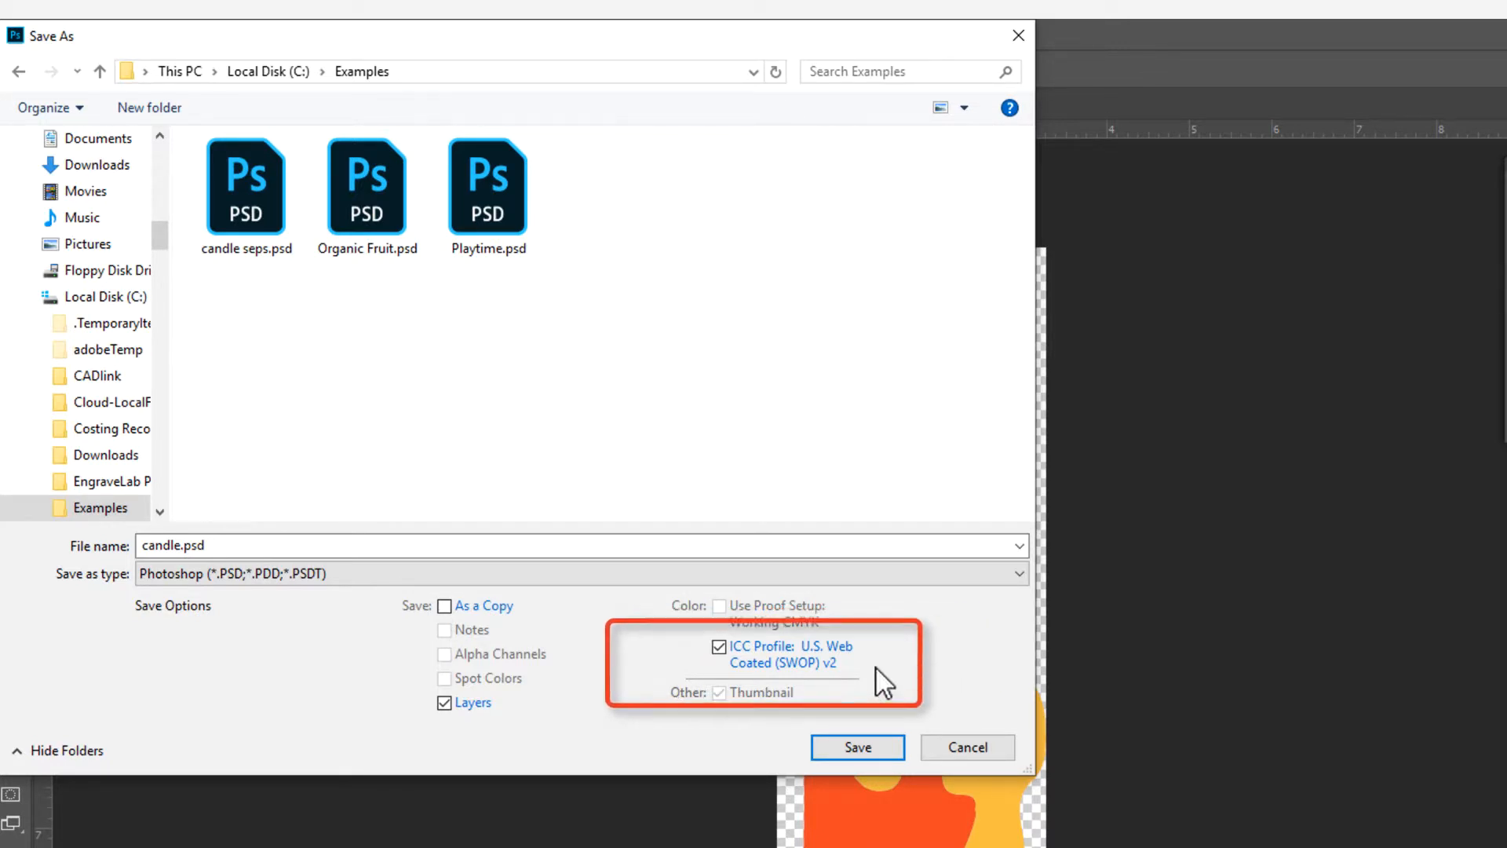
Enable As a Copy and disable Layers for candle.psd.
click(445, 605)
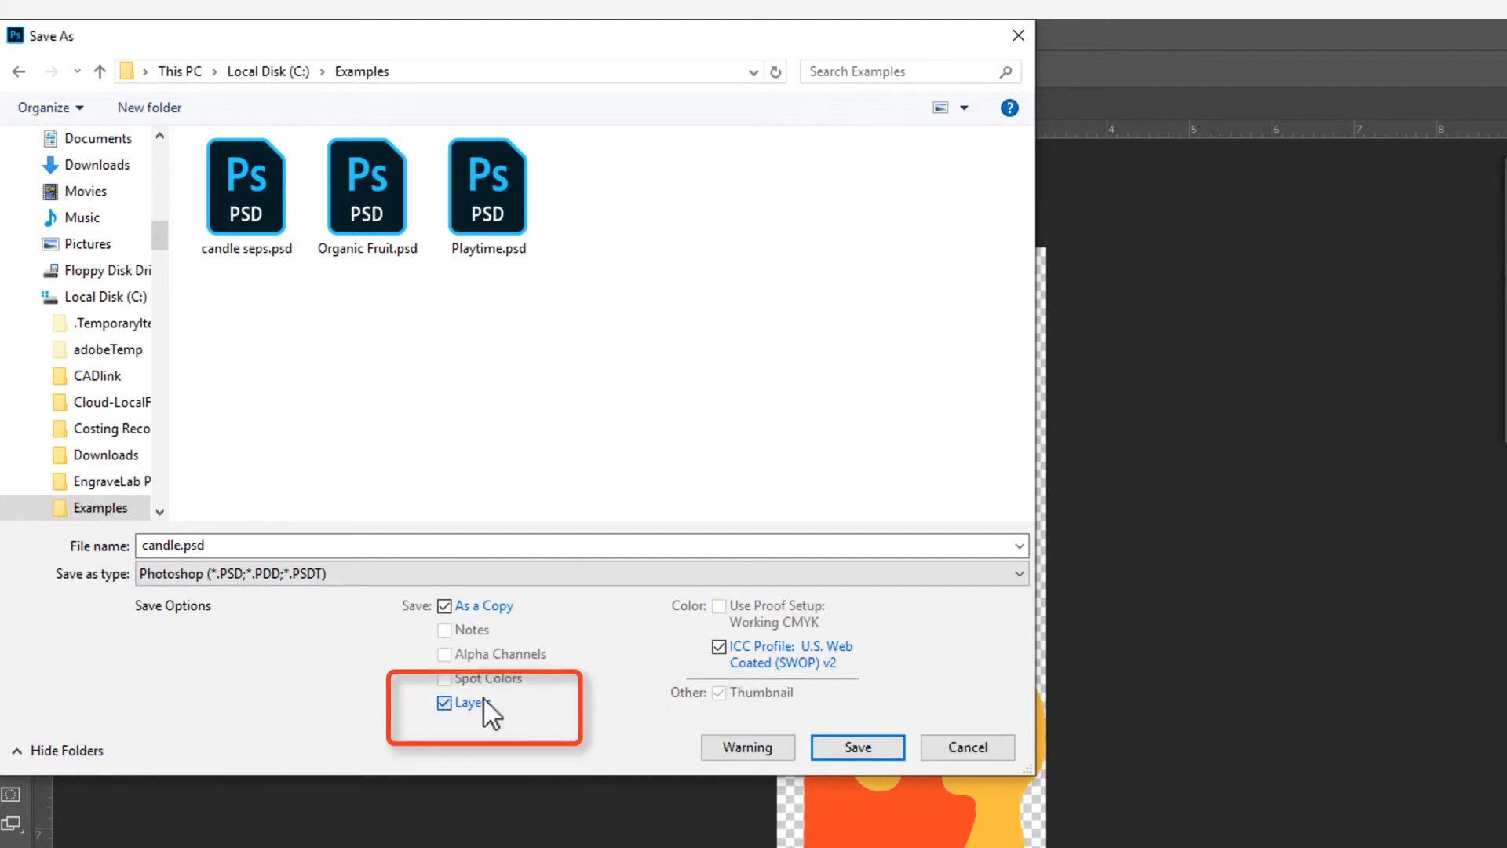
click(444, 702)
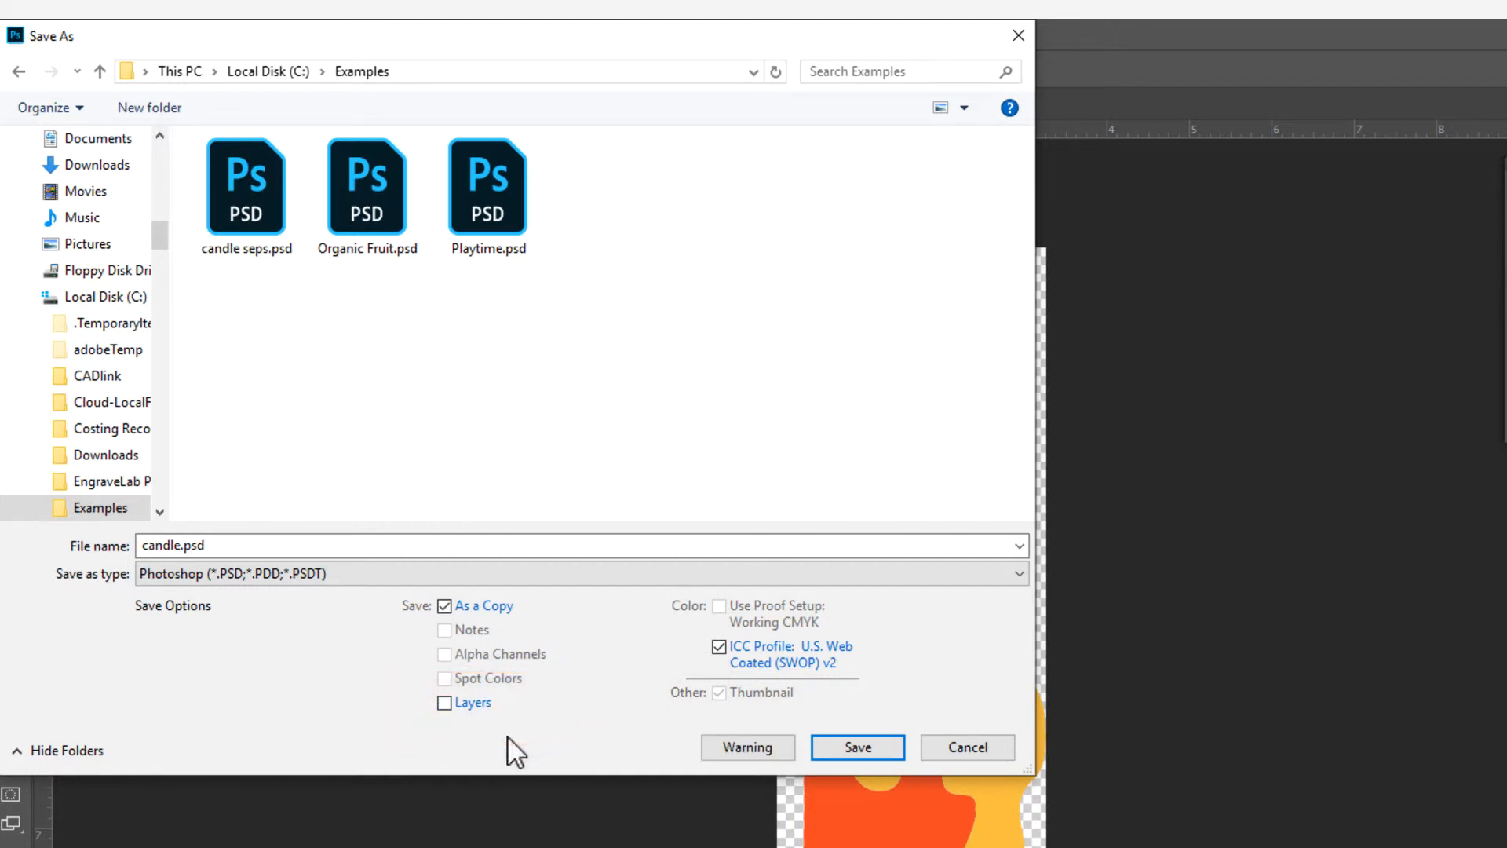